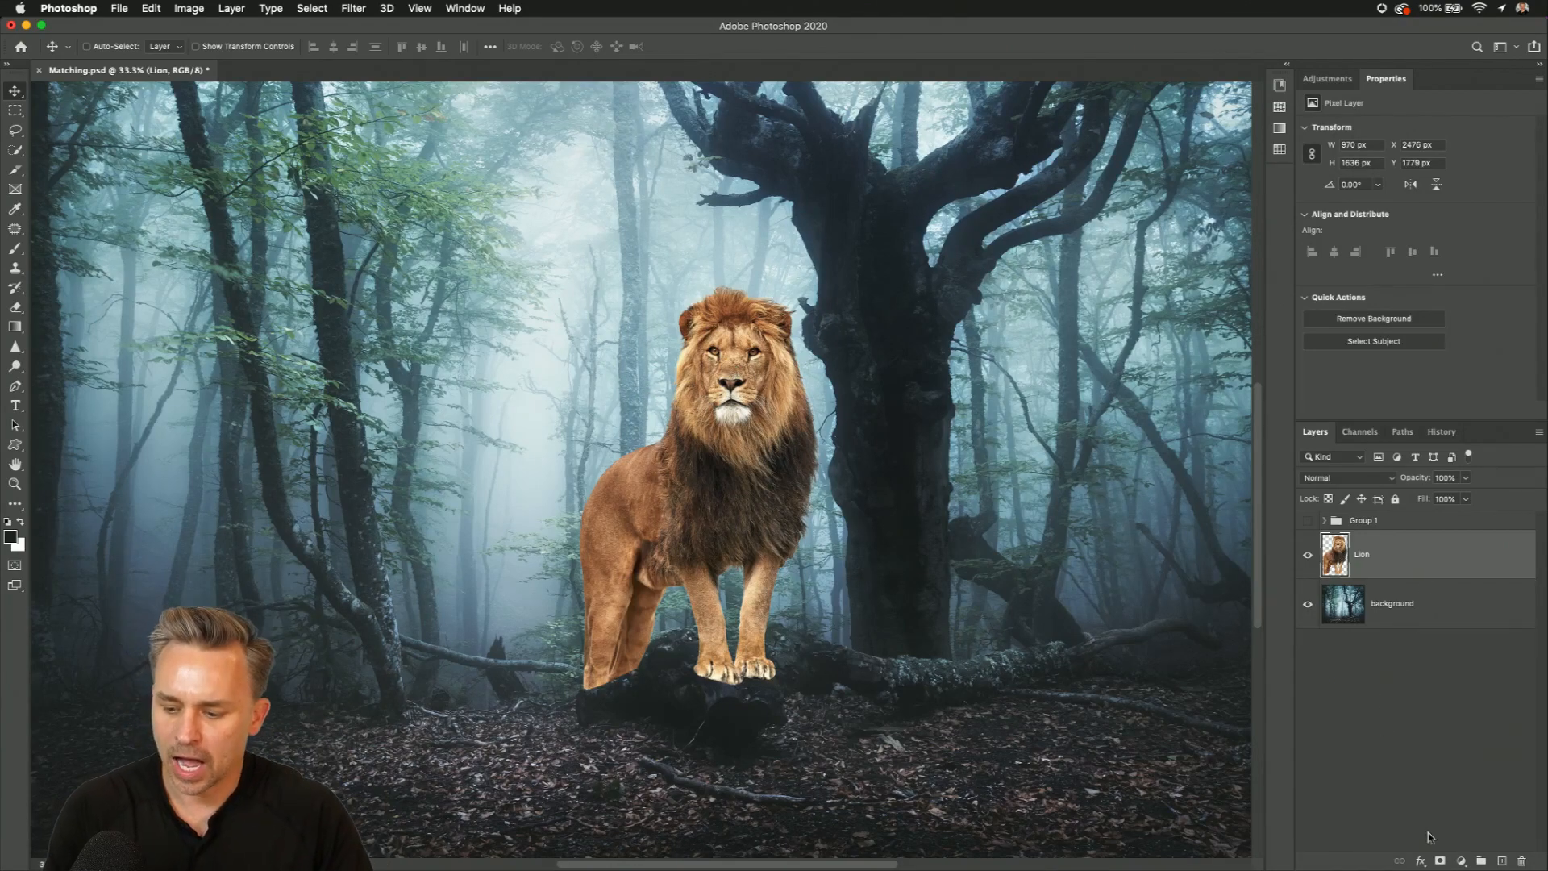
# Step: Bring up the adjustment layer menu from the bottom of the Layers panel
pyautogui.click(1463, 860)
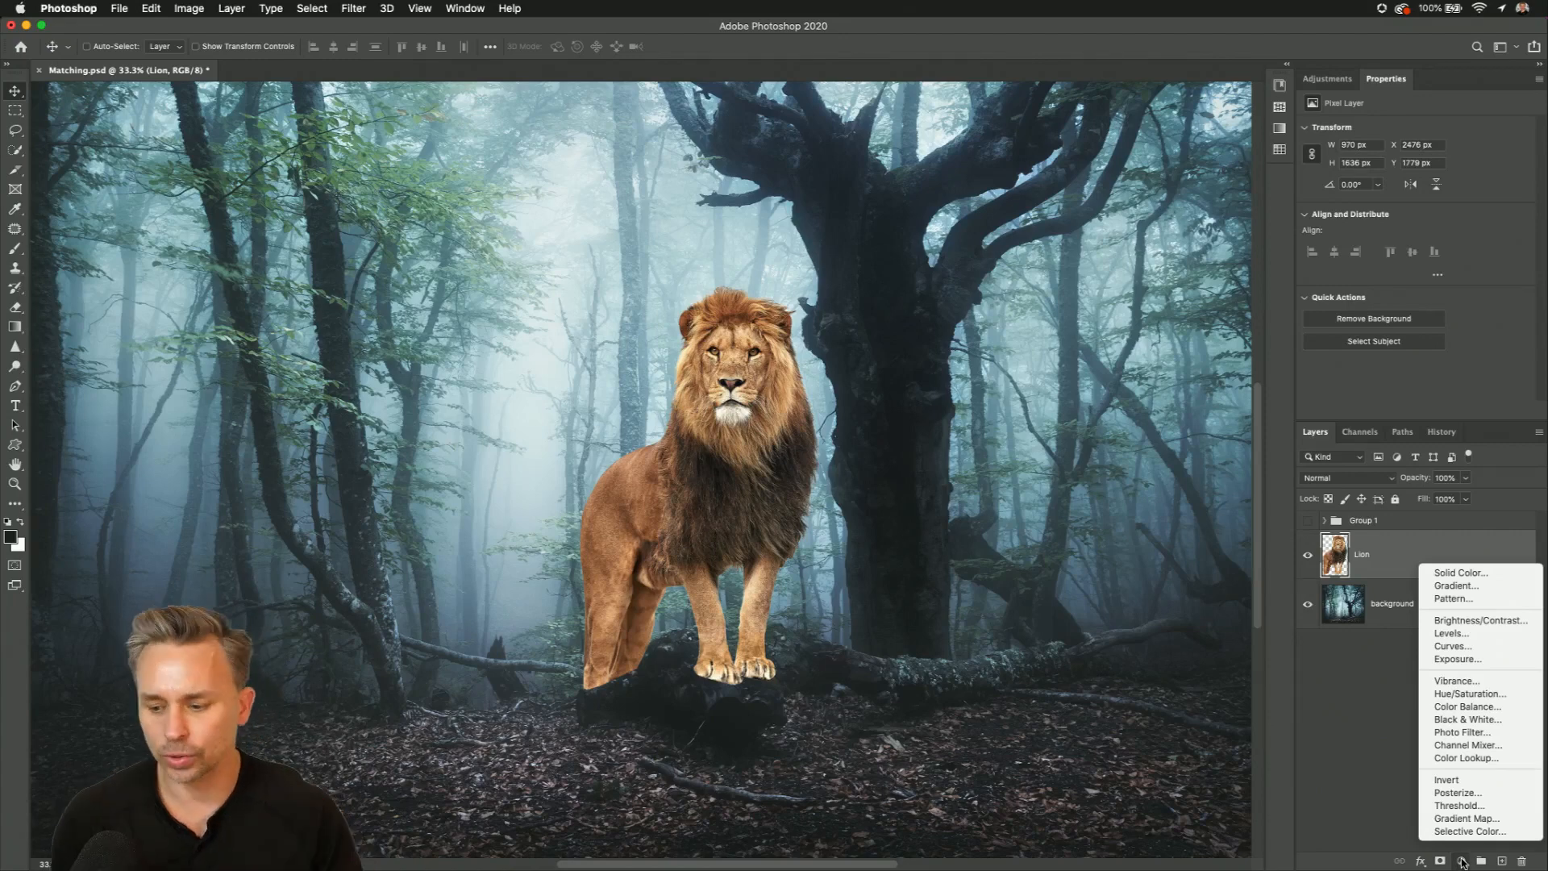
pyautogui.moveTo(1469, 706)
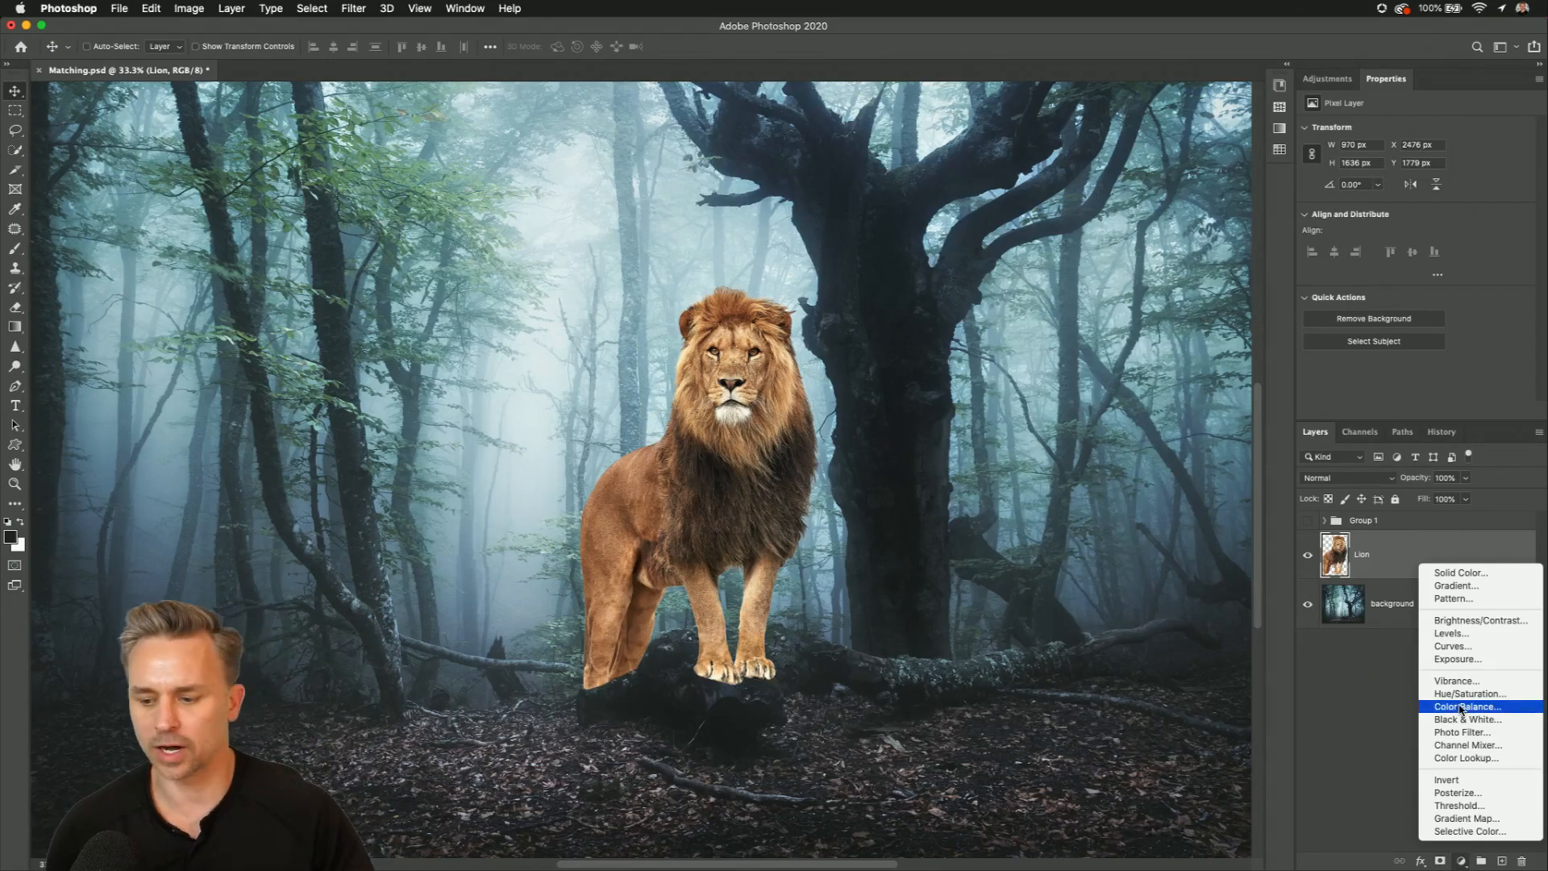
pyautogui.moveTo(1451, 633)
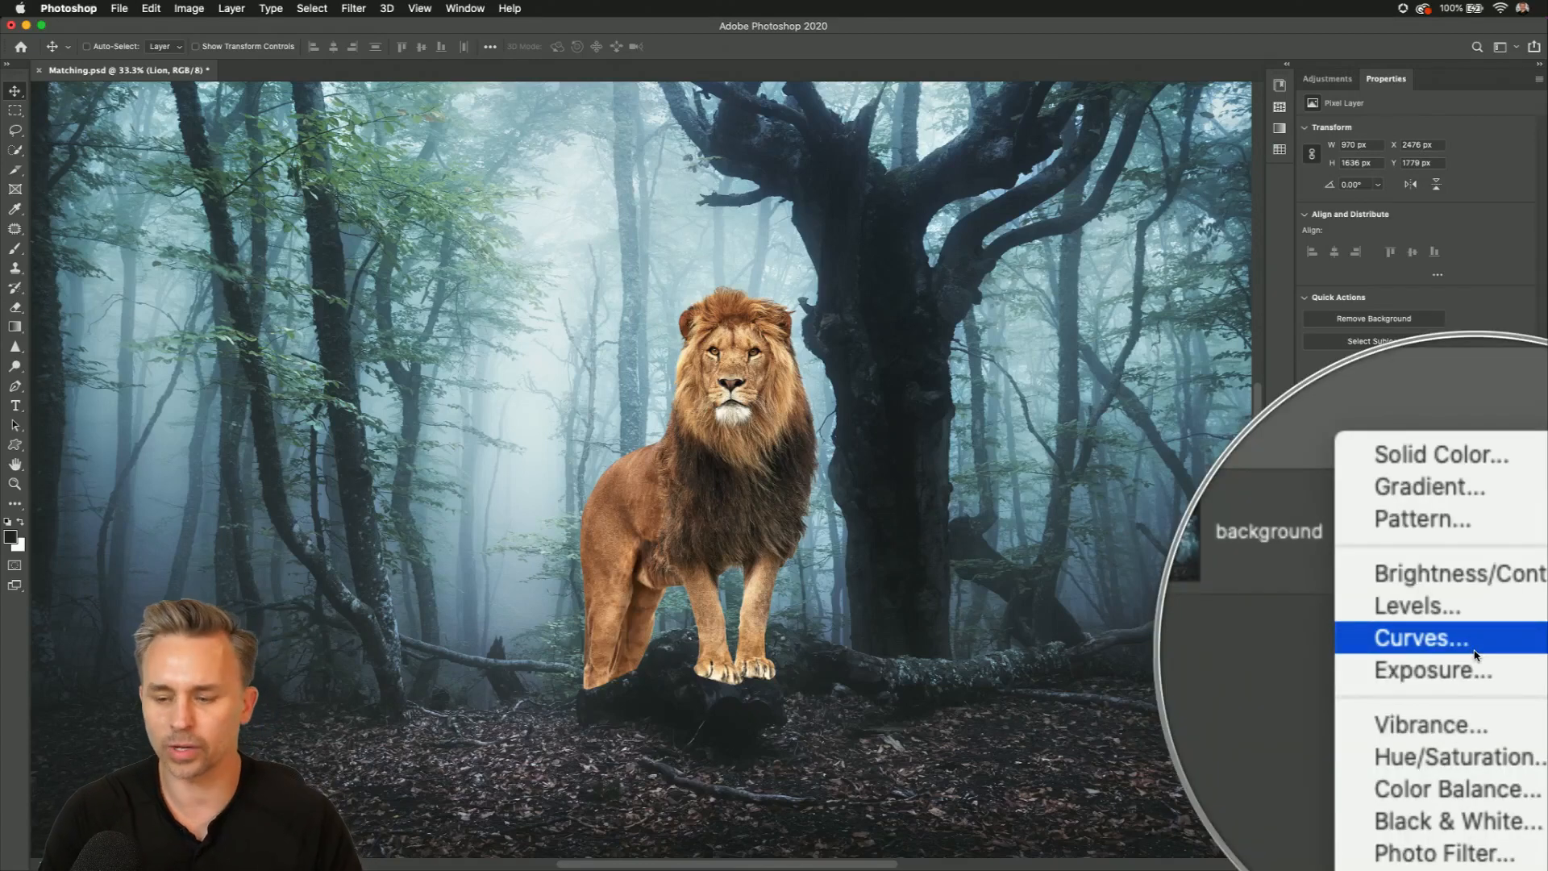
# Step: Add a Curves layer clipped to the lion, brighten the RGB curve, then select the Red channel
pyautogui.click(1419, 637)
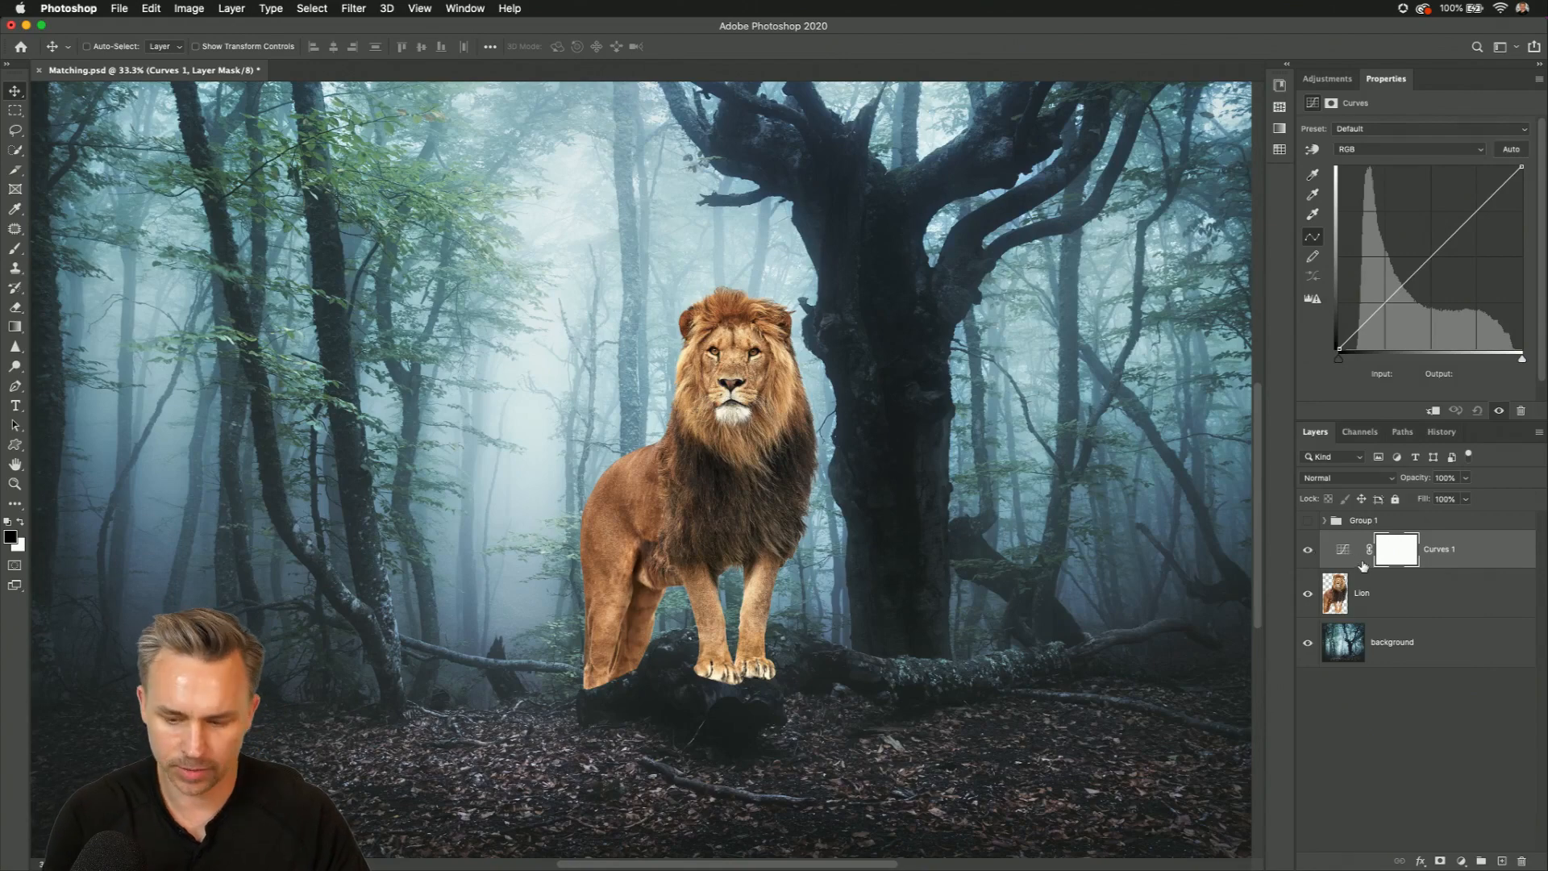
pyautogui.click(1343, 549)
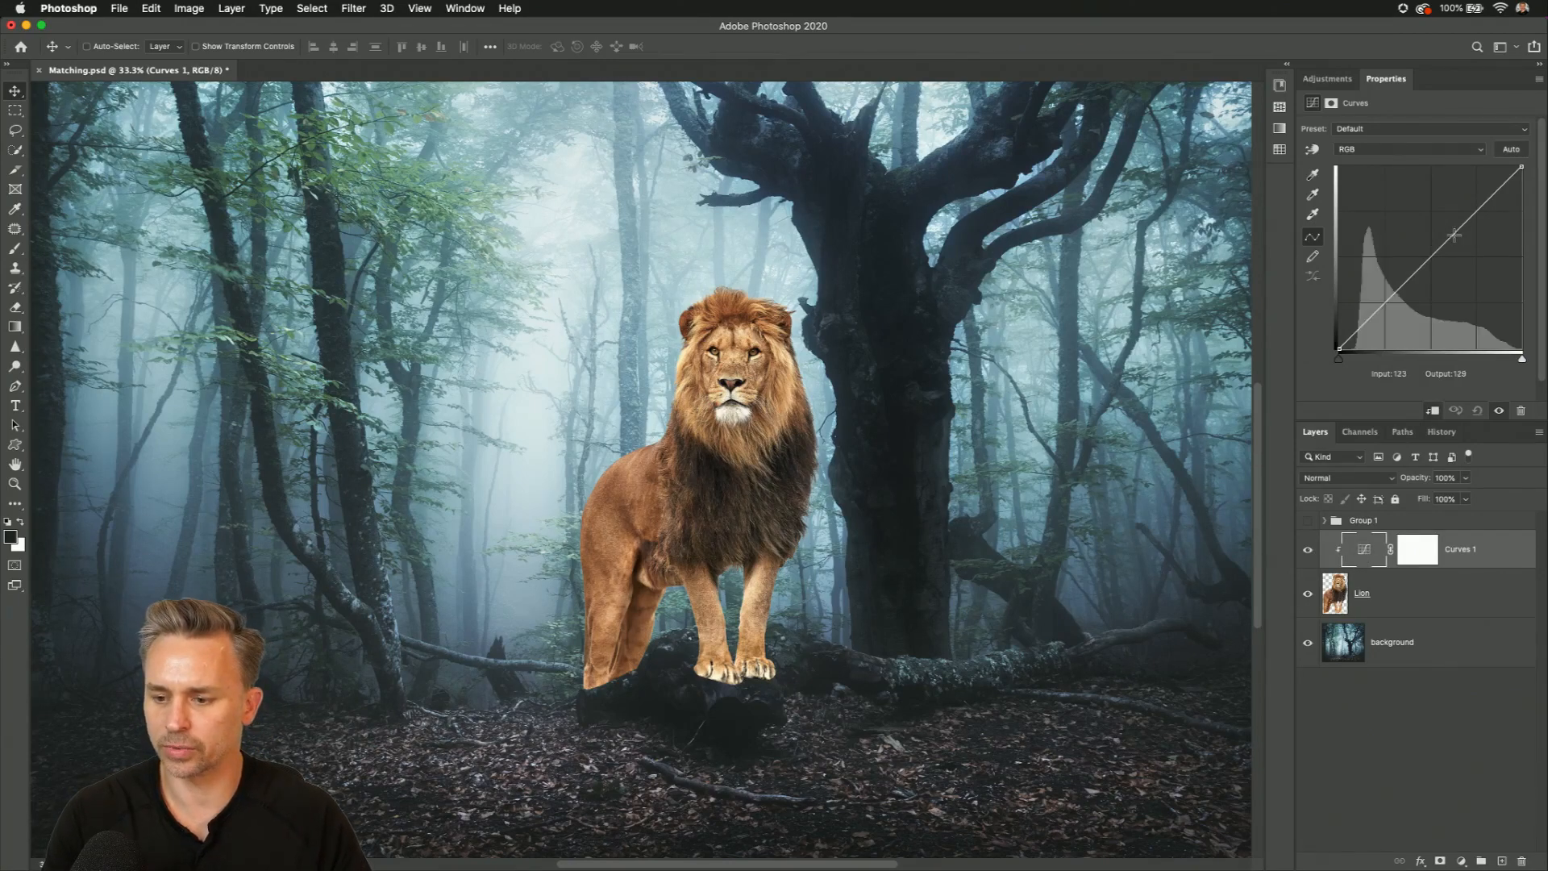
pyautogui.moveTo(1453, 235); pyautogui.dragTo(1467, 211)
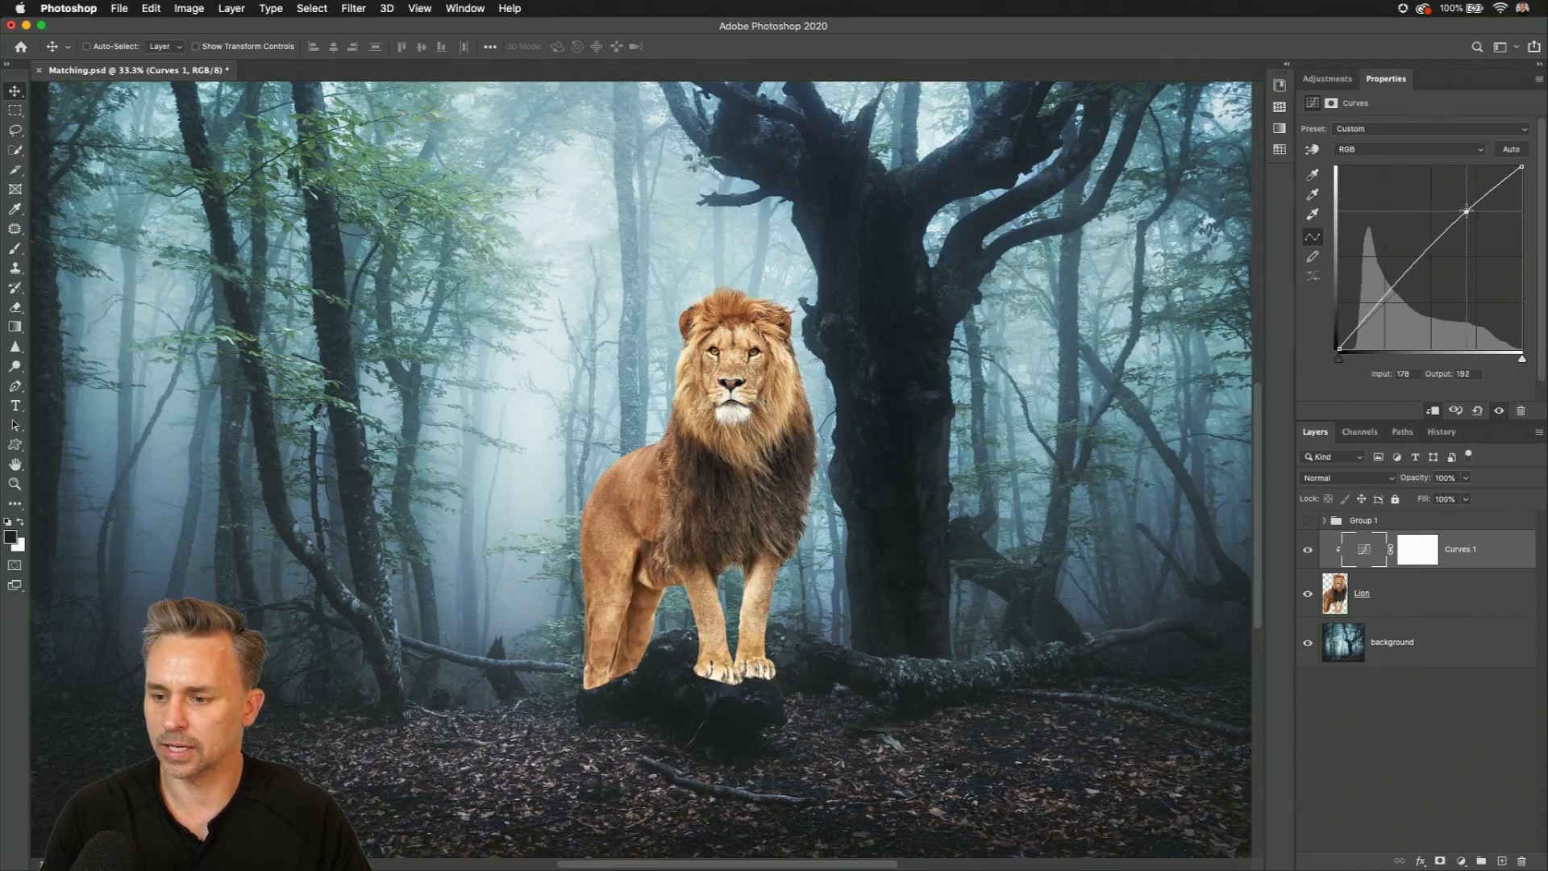
pyautogui.moveTo(1468, 212); pyautogui.dragTo(1470, 232)
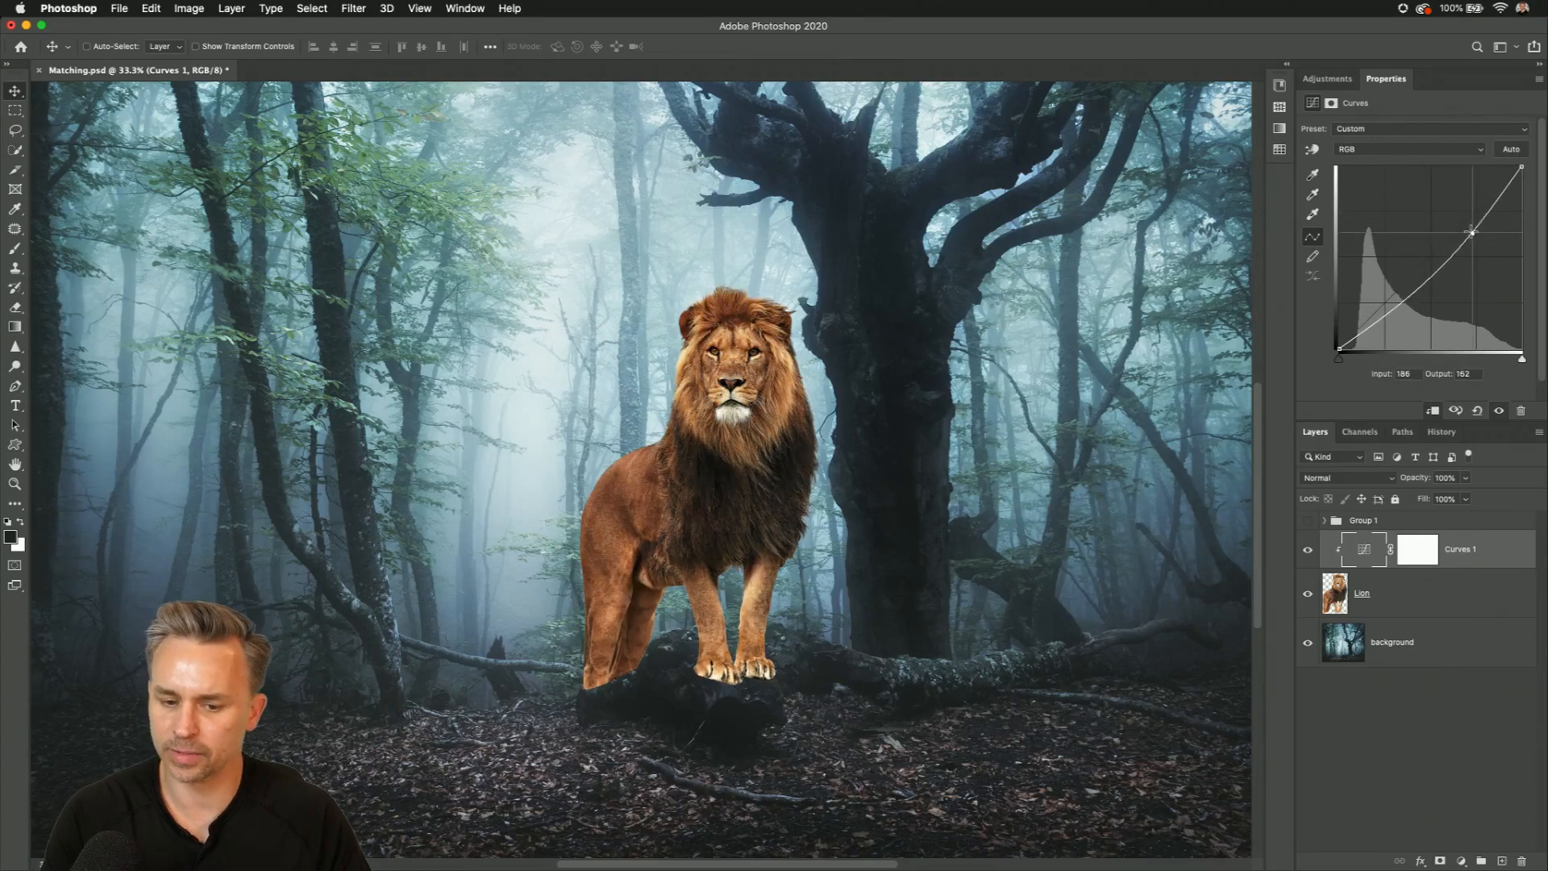
pyautogui.click(1409, 148)
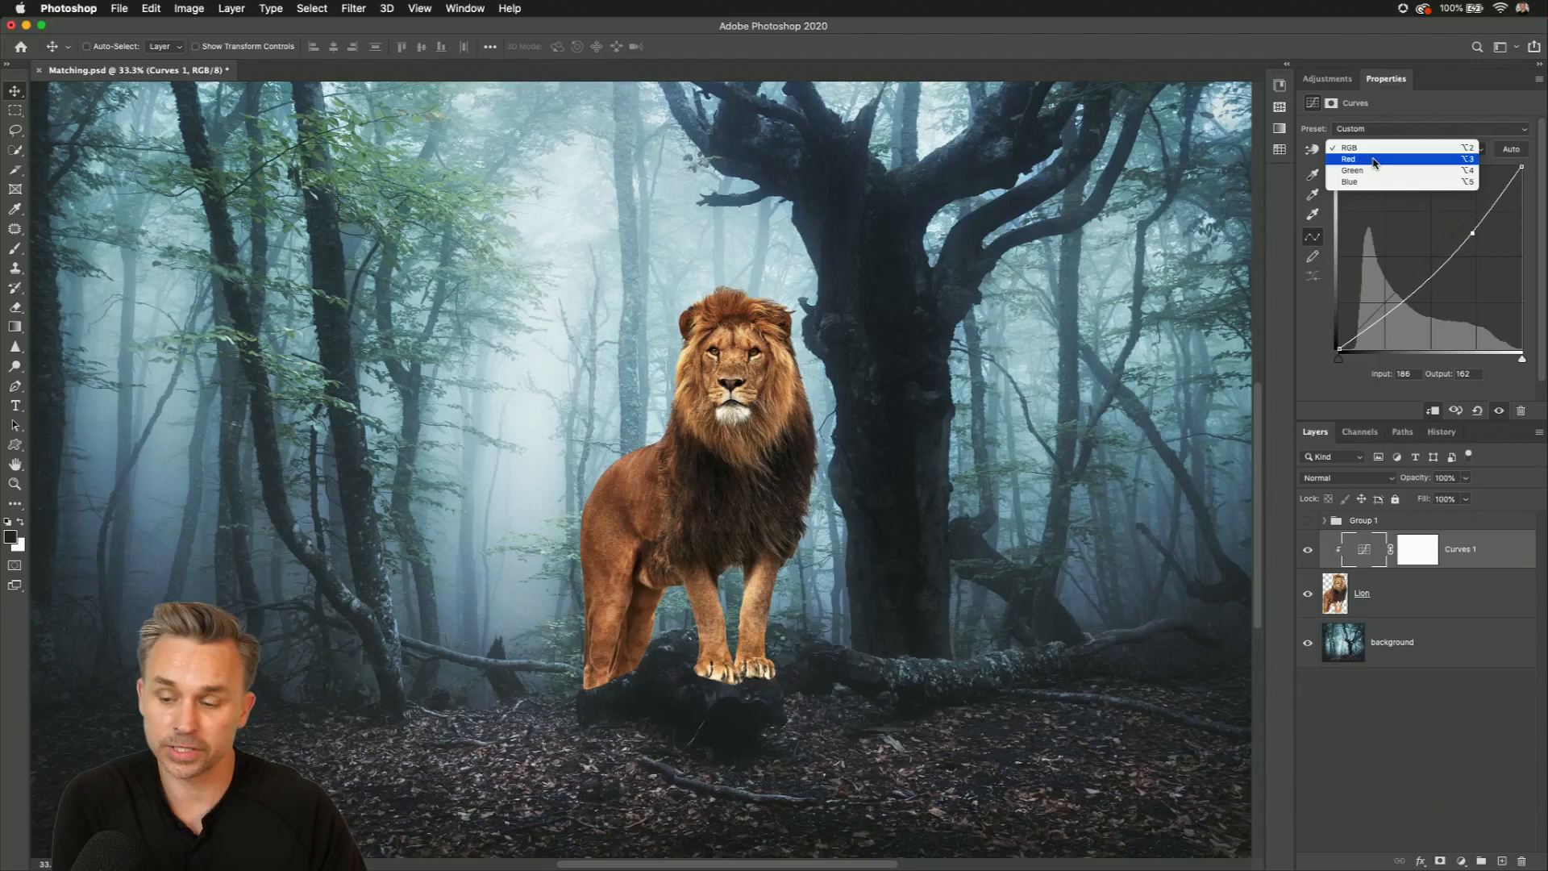
pyautogui.click(1350, 159)
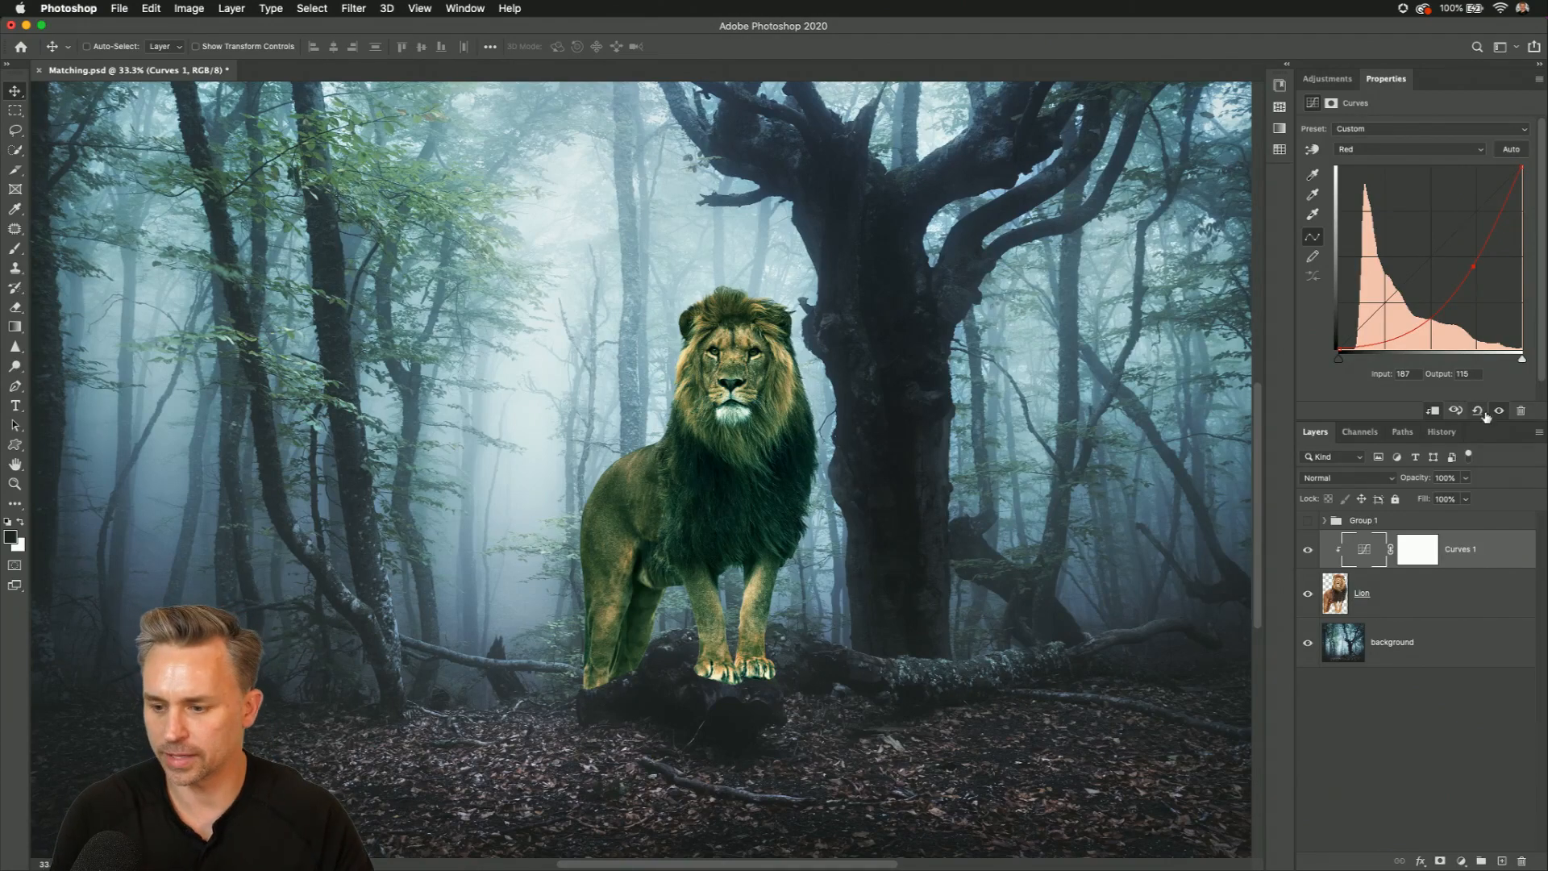
# Step: Reset the curve and open Auto Color Correction Options, choosing Find Dark & Light Colors
pyautogui.click(1499, 410)
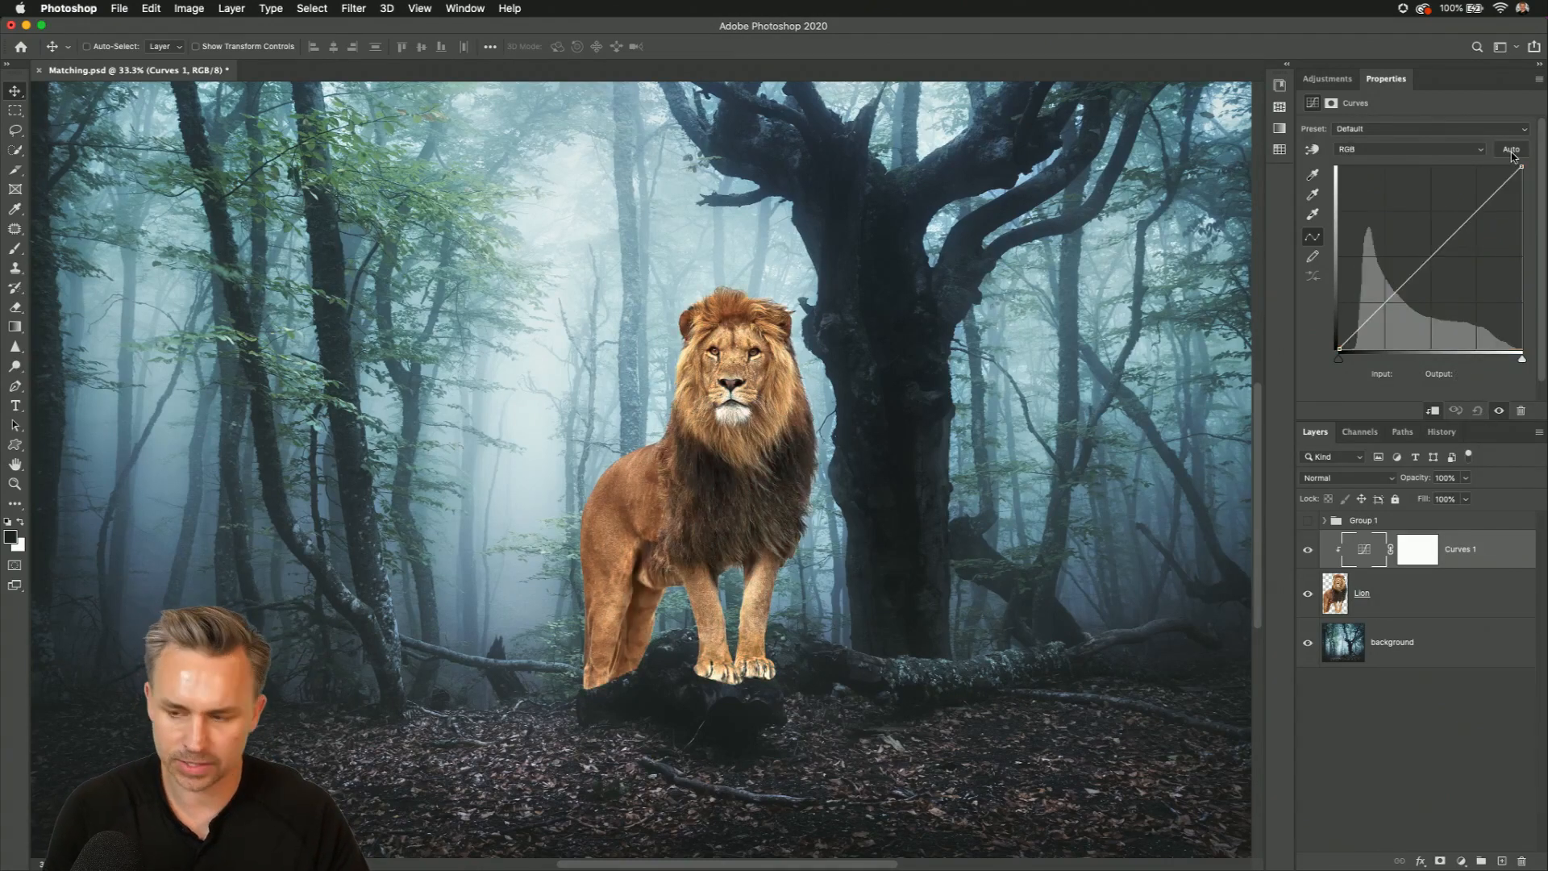
pyautogui.moveTo(1512, 149)
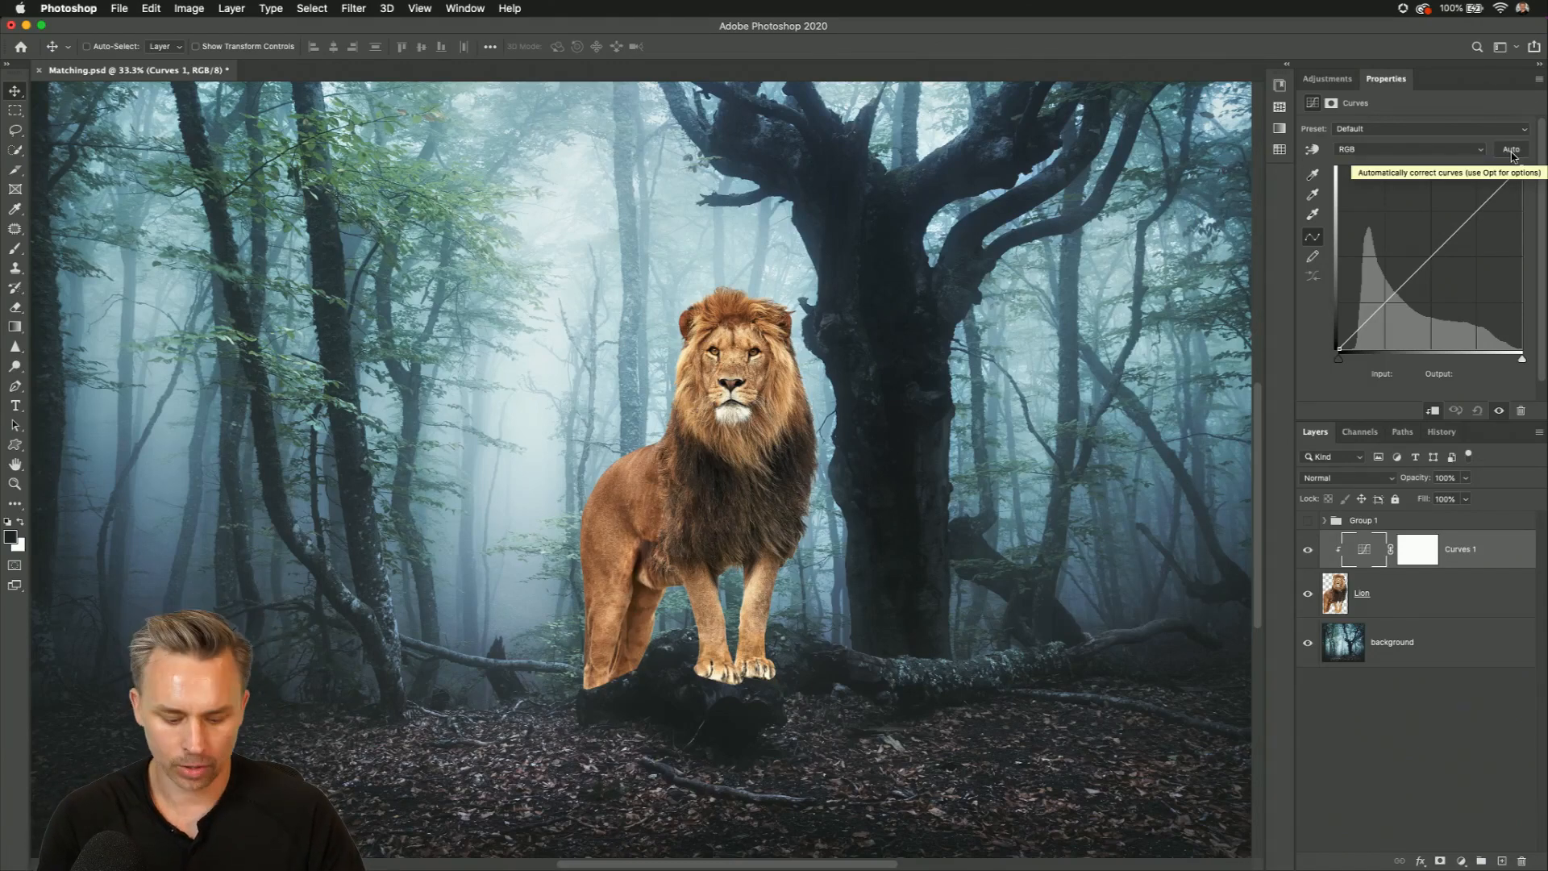
pyautogui.click(1509, 149)
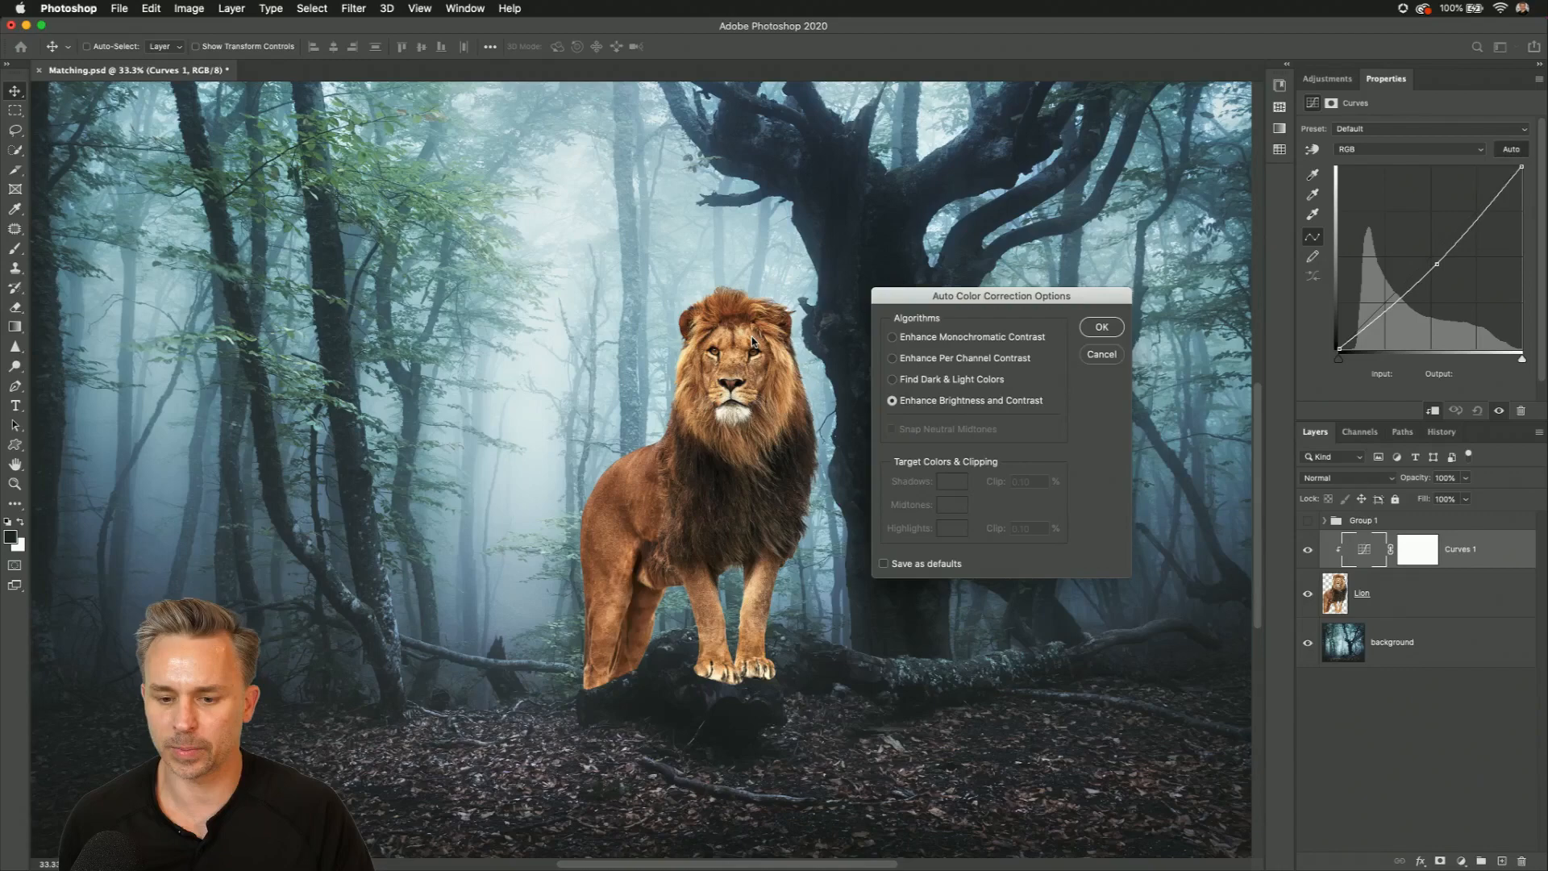
pyautogui.moveTo(873, 374)
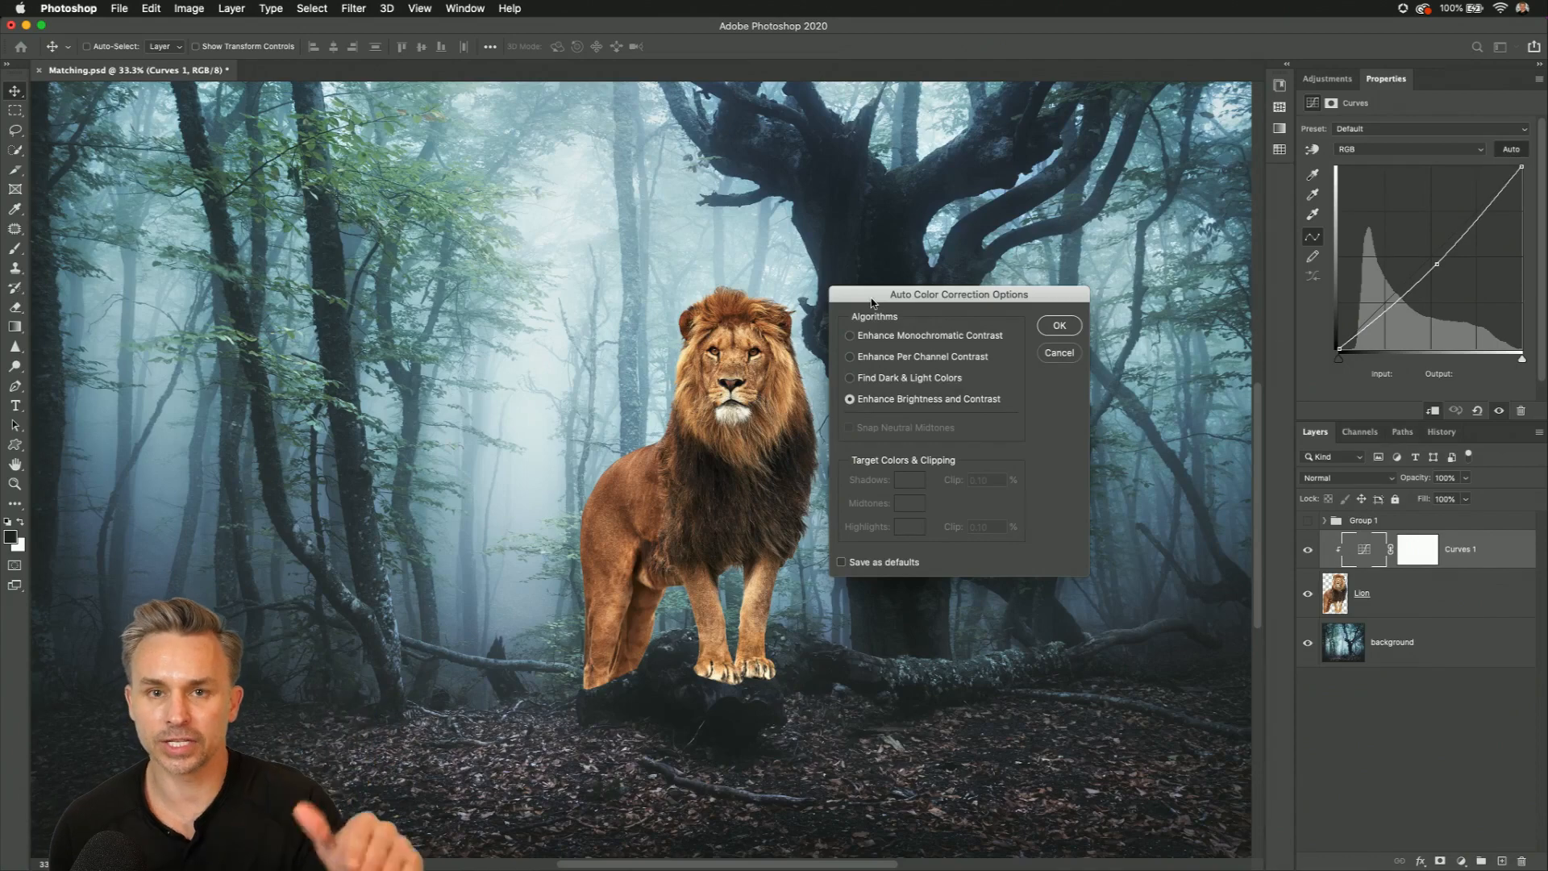
pyautogui.click(850, 335)
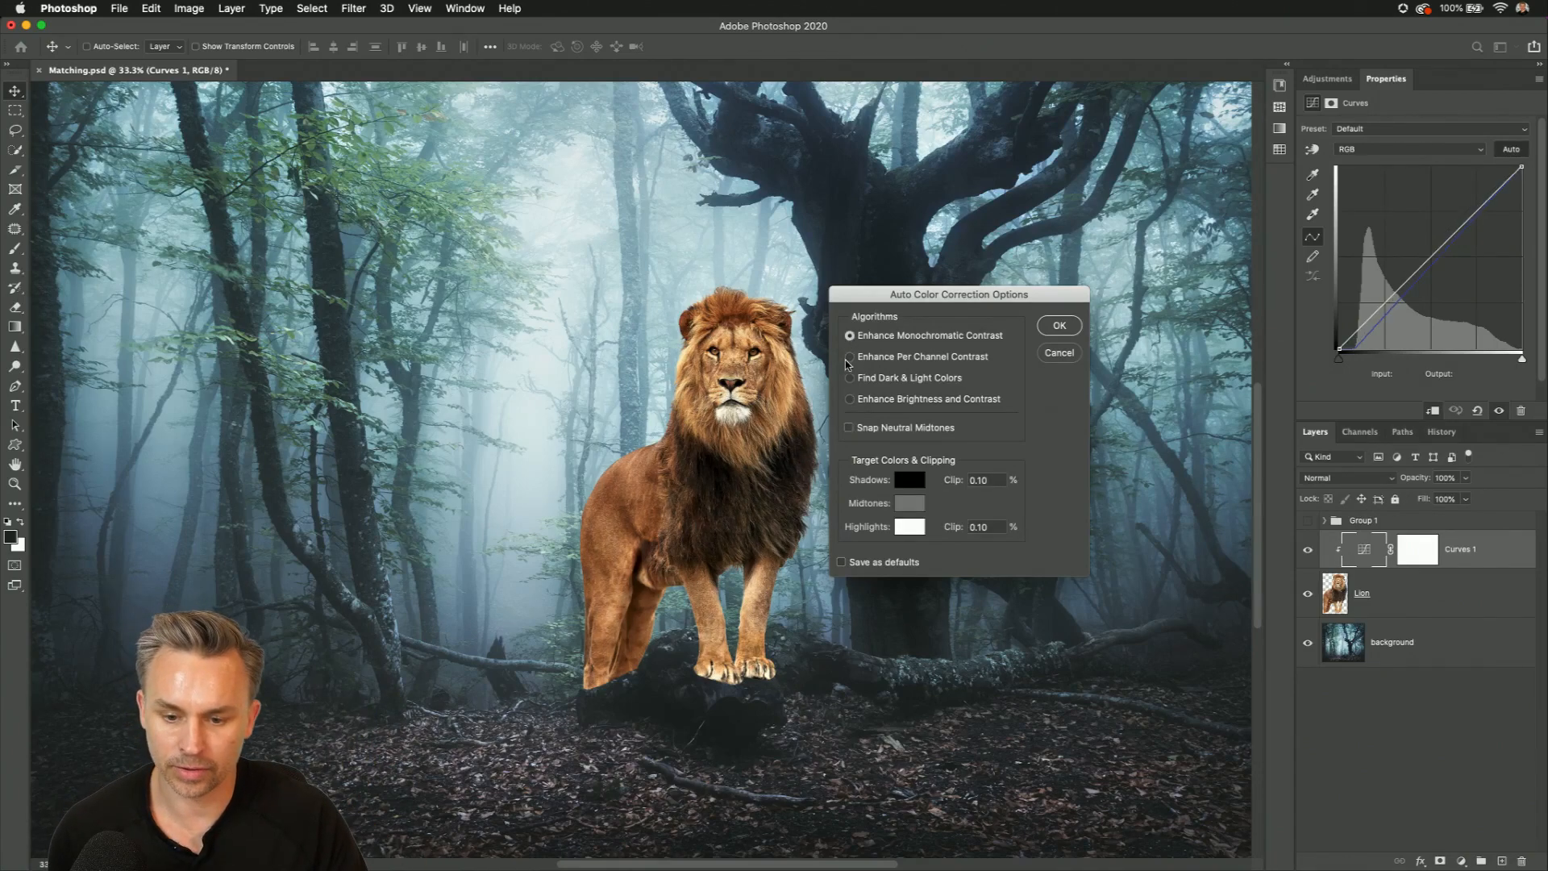
pyautogui.click(848, 356)
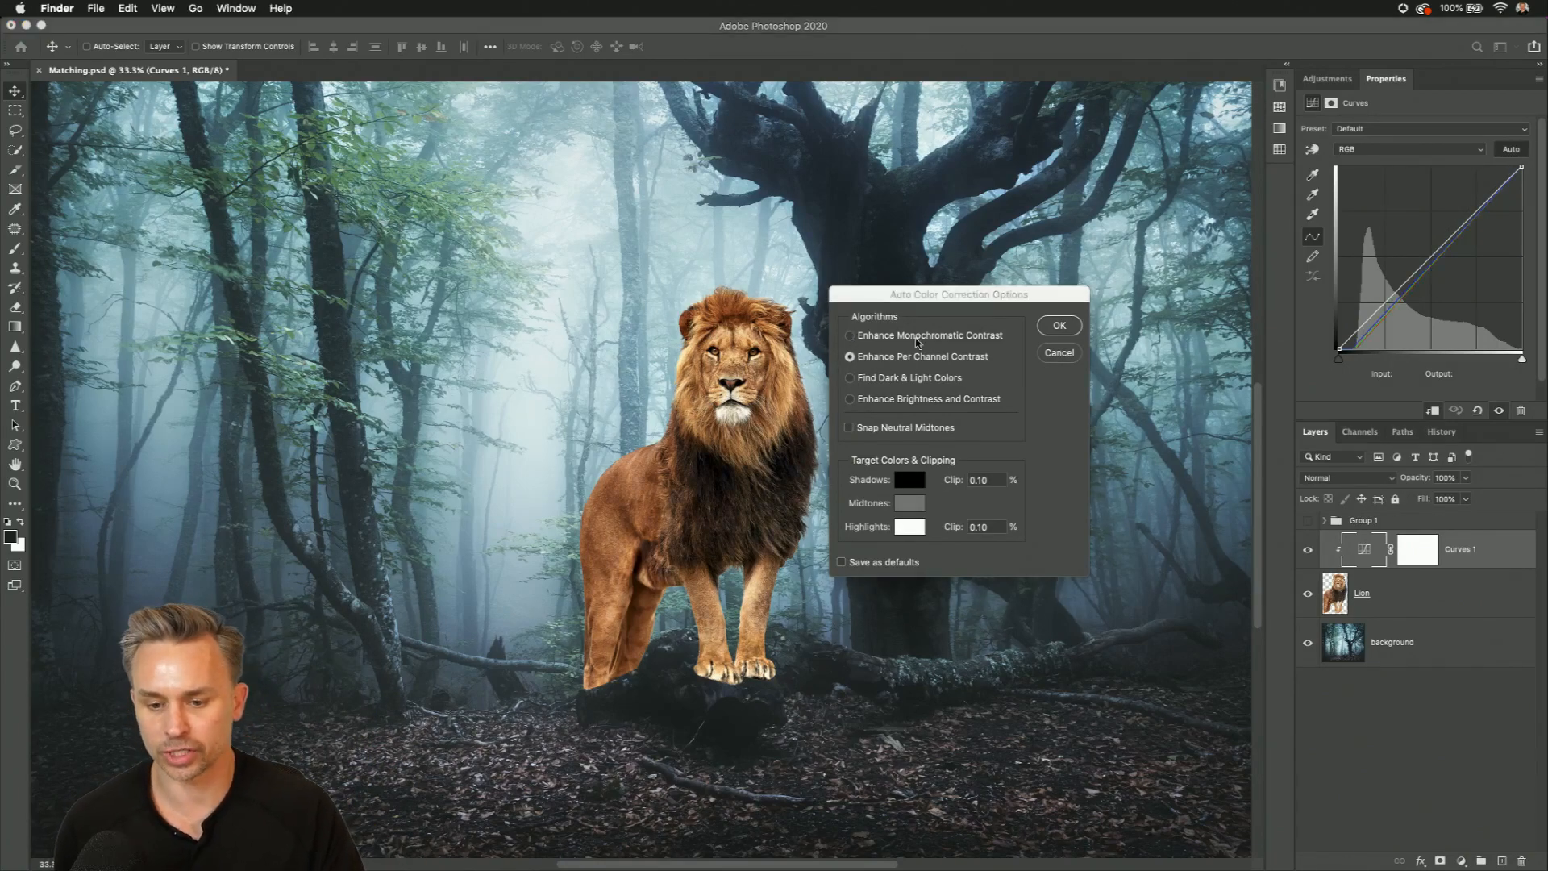
pyautogui.click(850, 377)
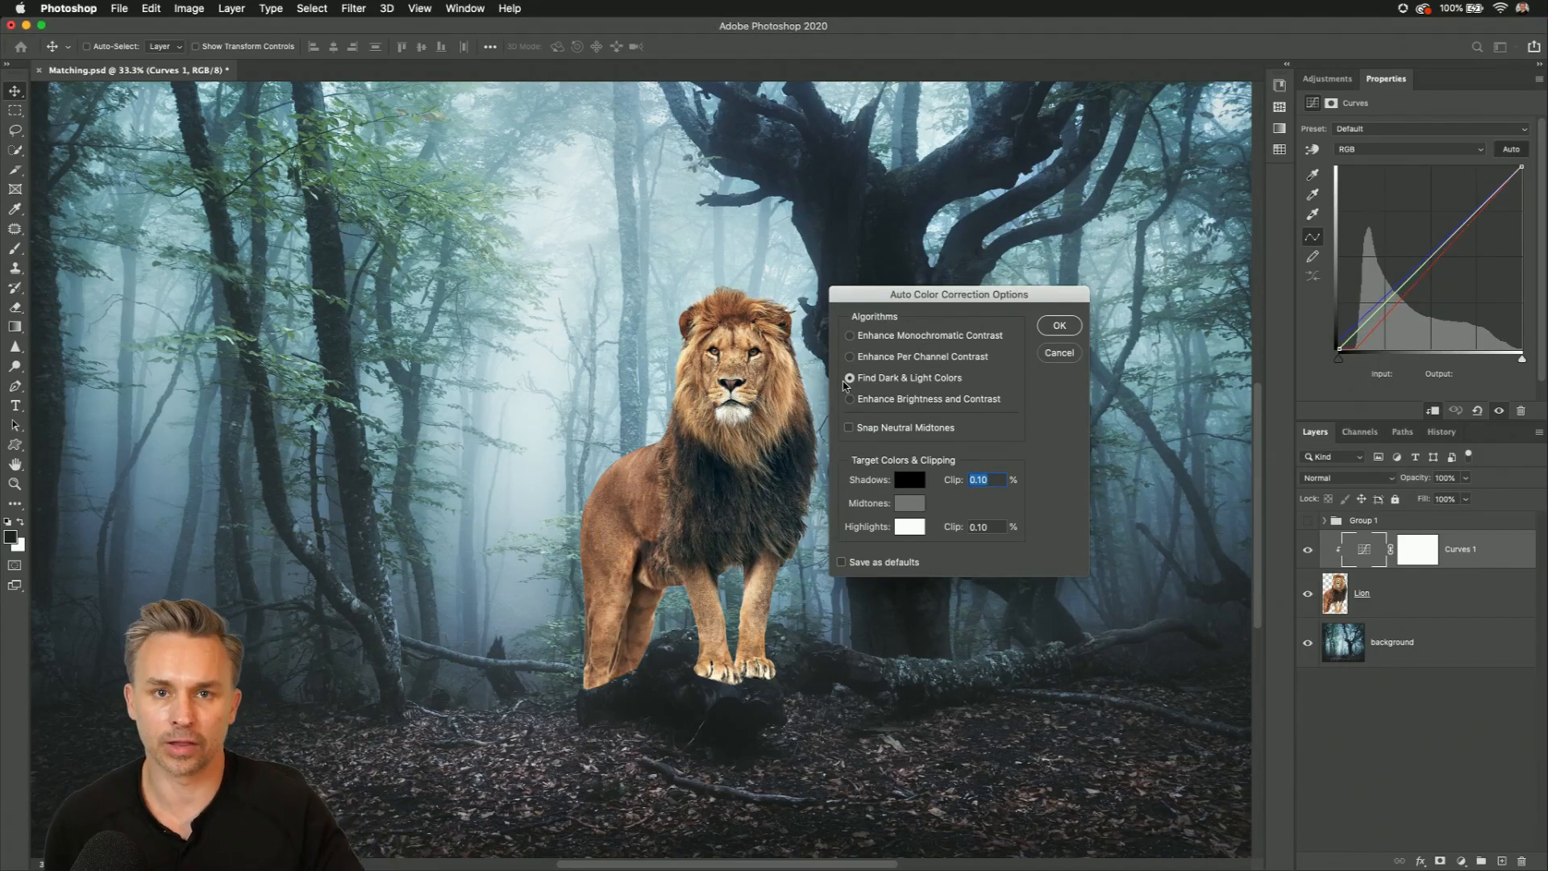
# Step: Set a dark shadow target and fog-blue highlight target, decline saving defaults, and nudge the curve's dark tones
pyautogui.click(909, 480)
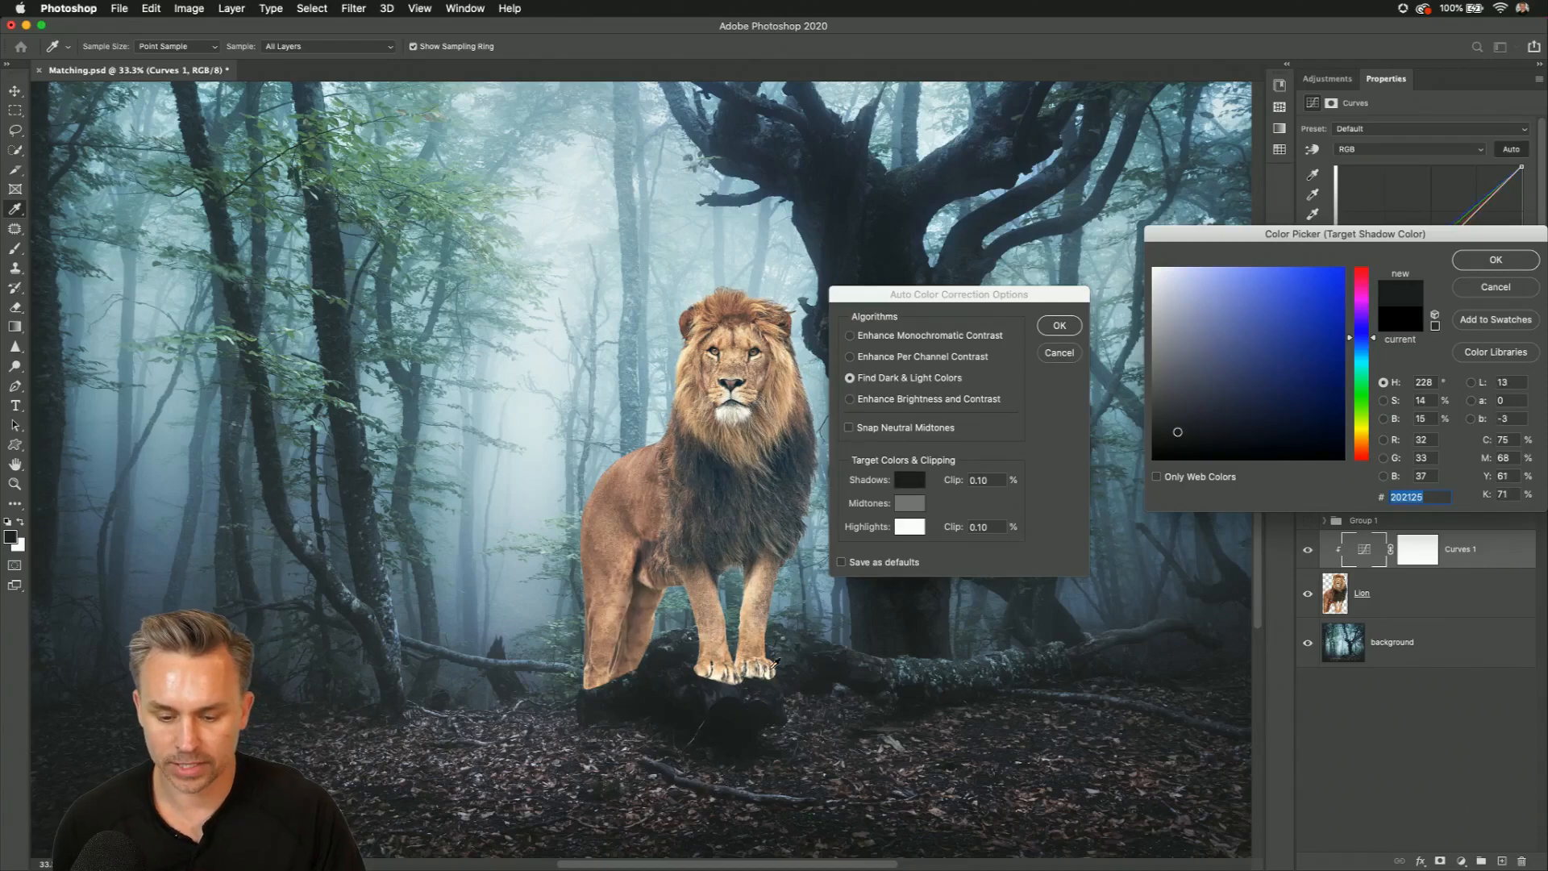
pyautogui.click(1494, 260)
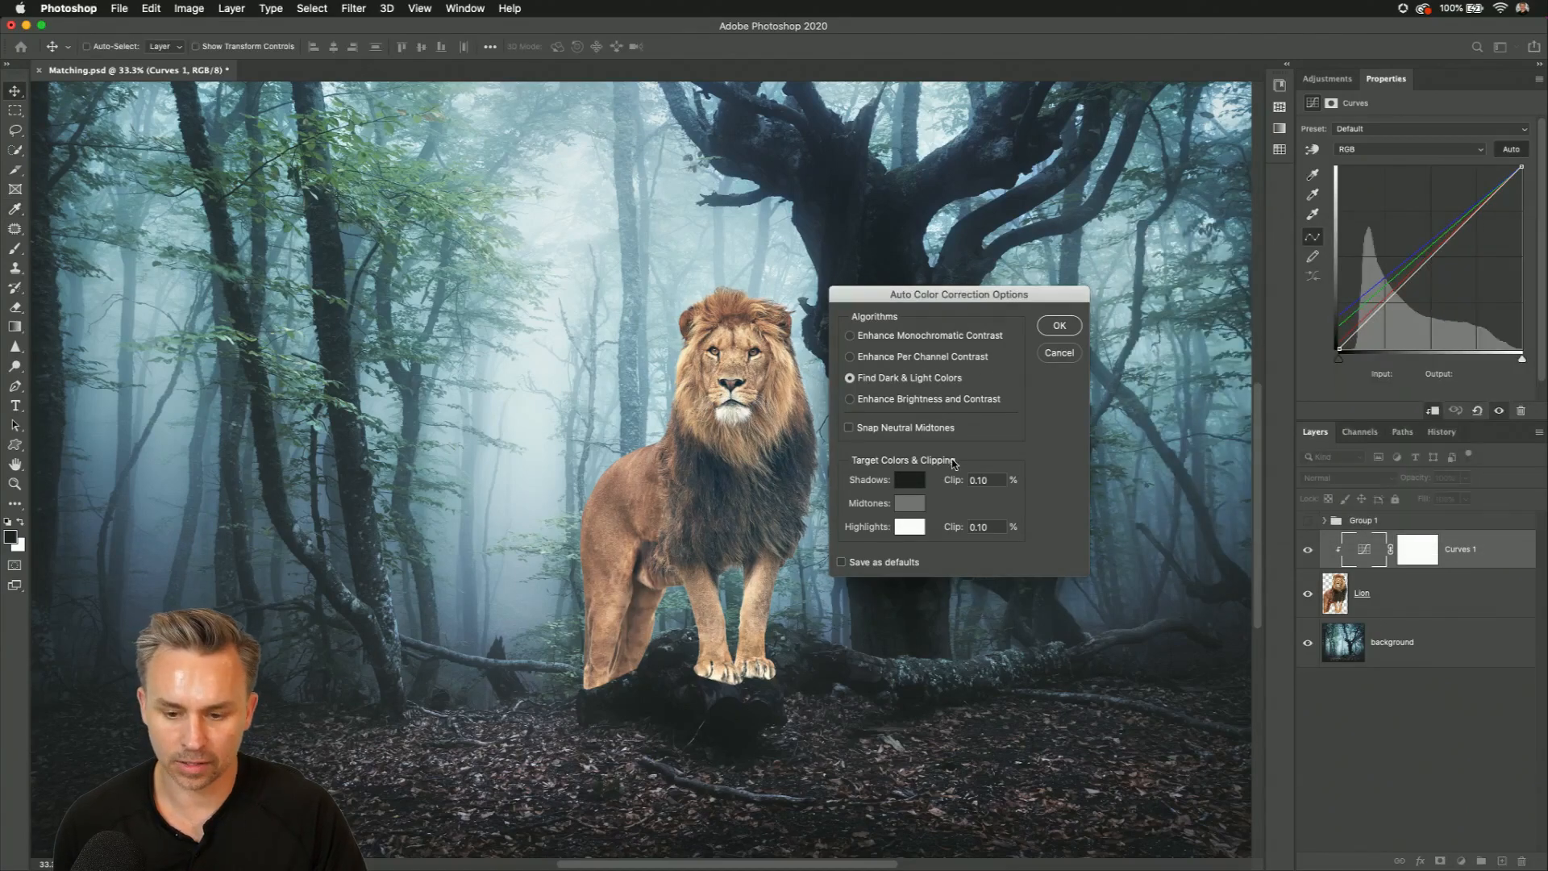
pyautogui.click(910, 527)
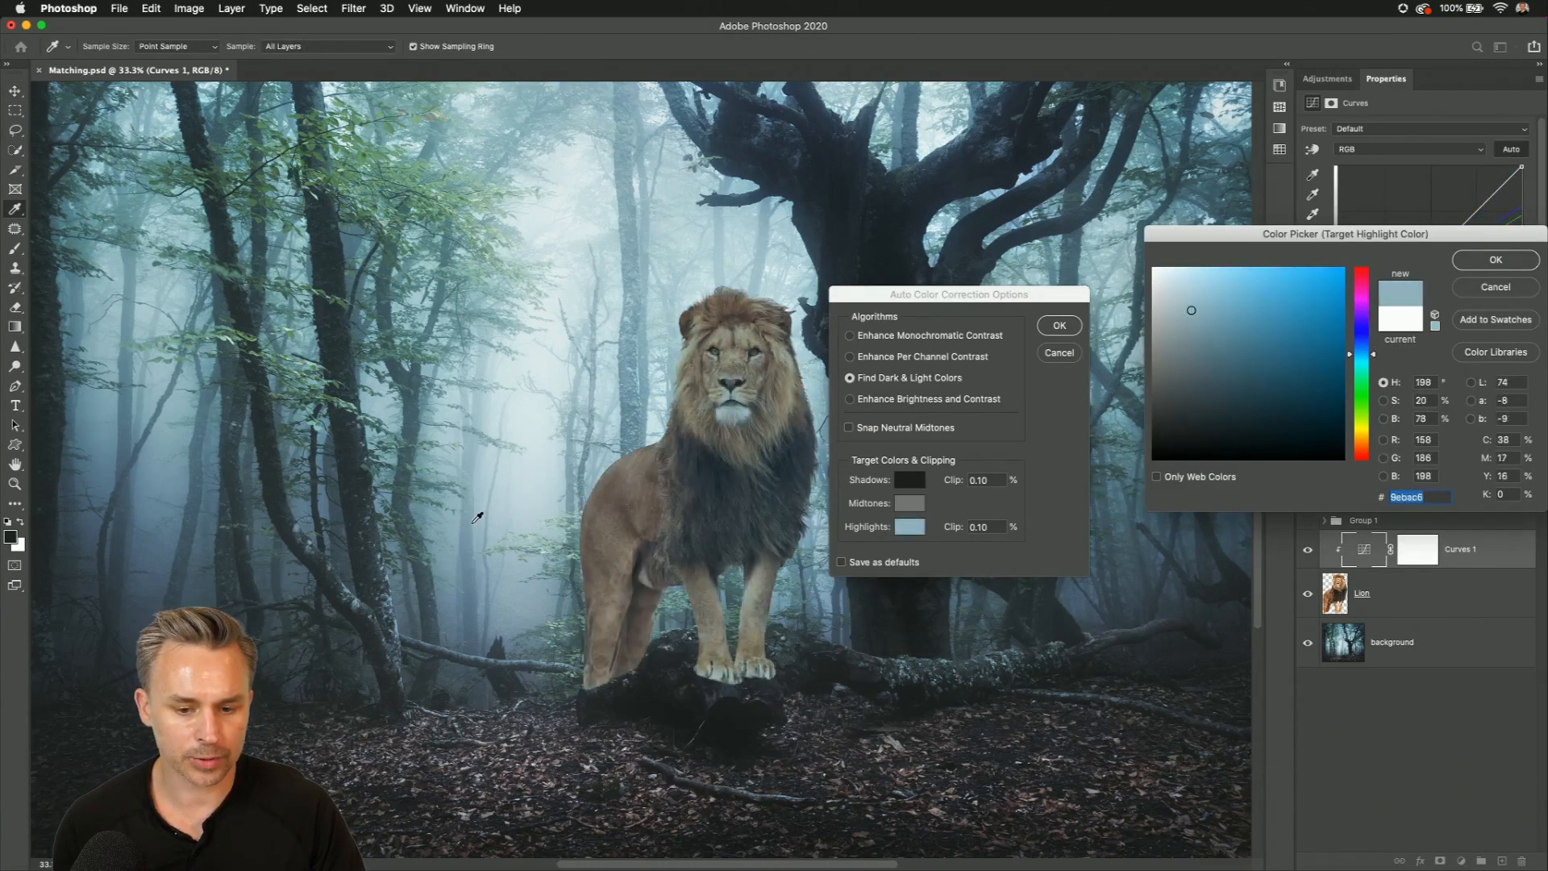
pyautogui.click(1200, 318)
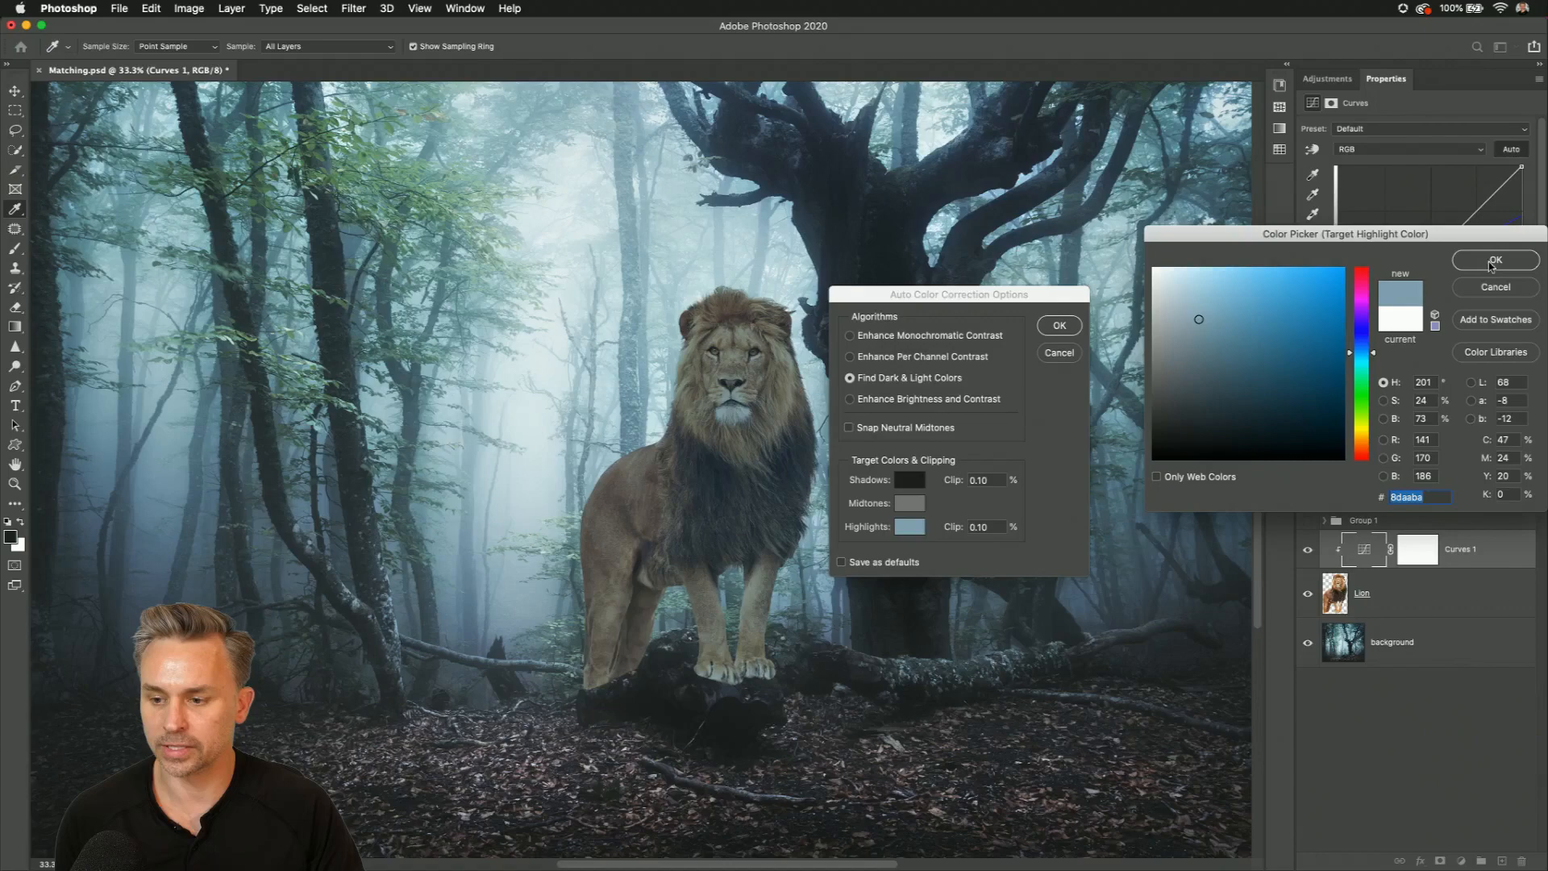
pyautogui.click(1495, 261)
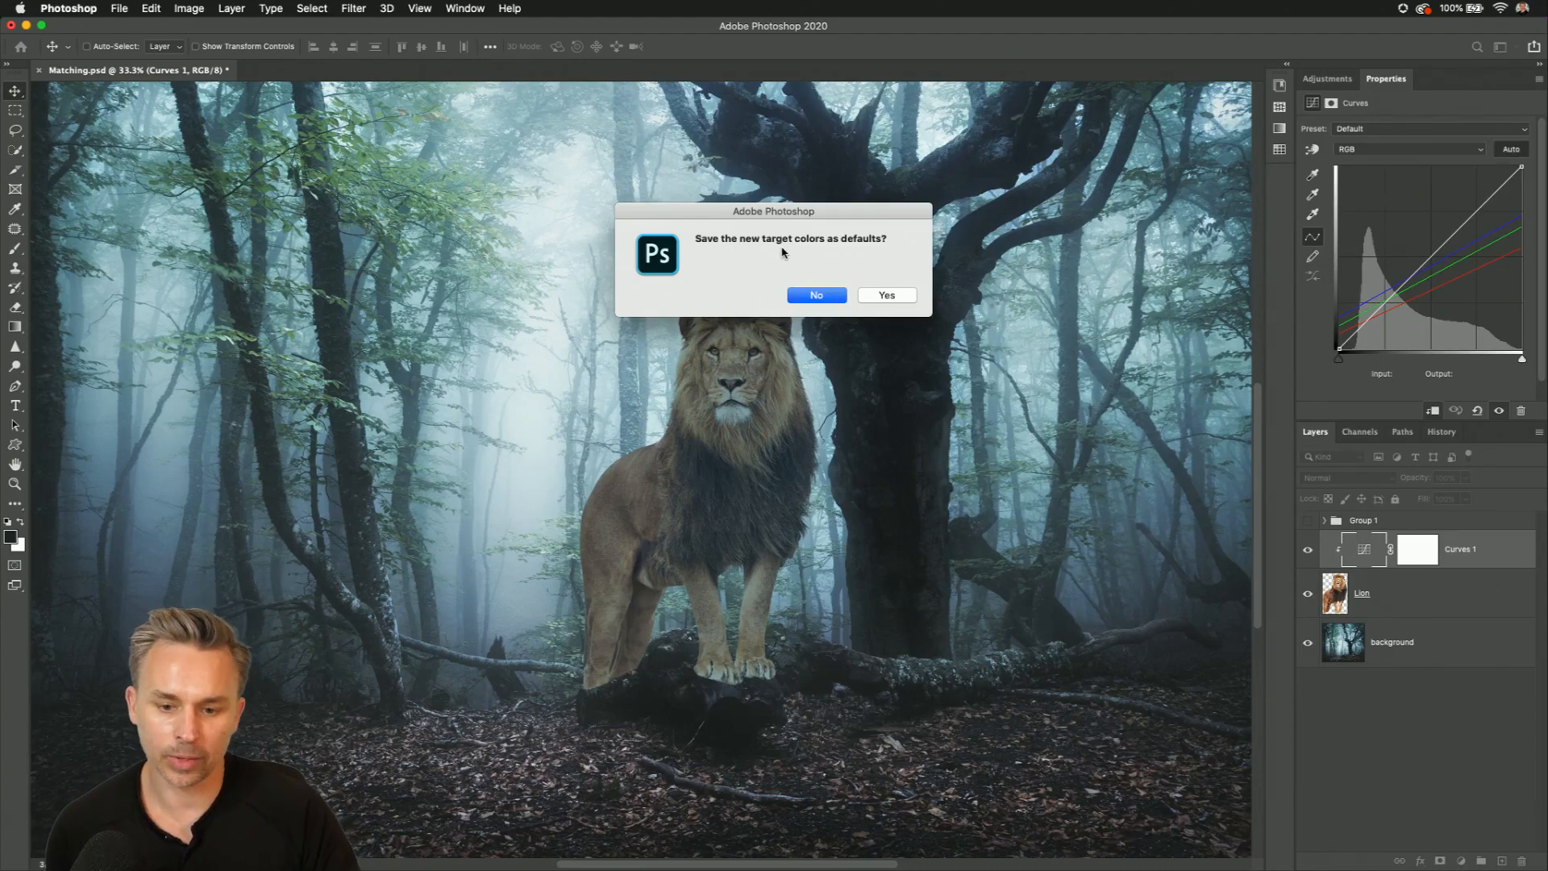
pyautogui.click(816, 294)
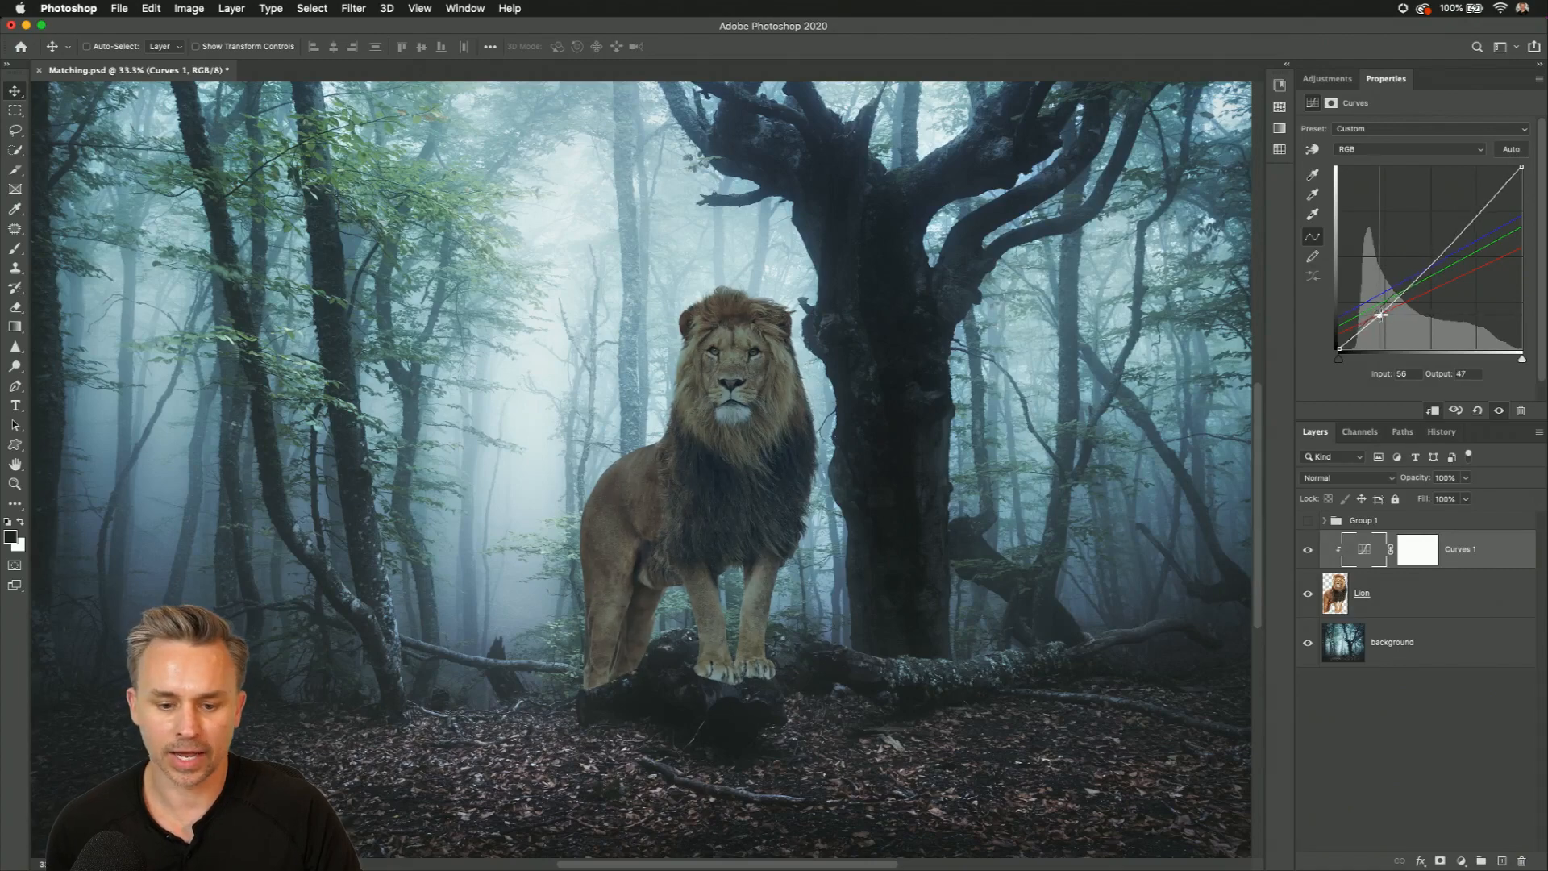
pyautogui.moveTo(1380, 314); pyautogui.dragTo(1386, 307)
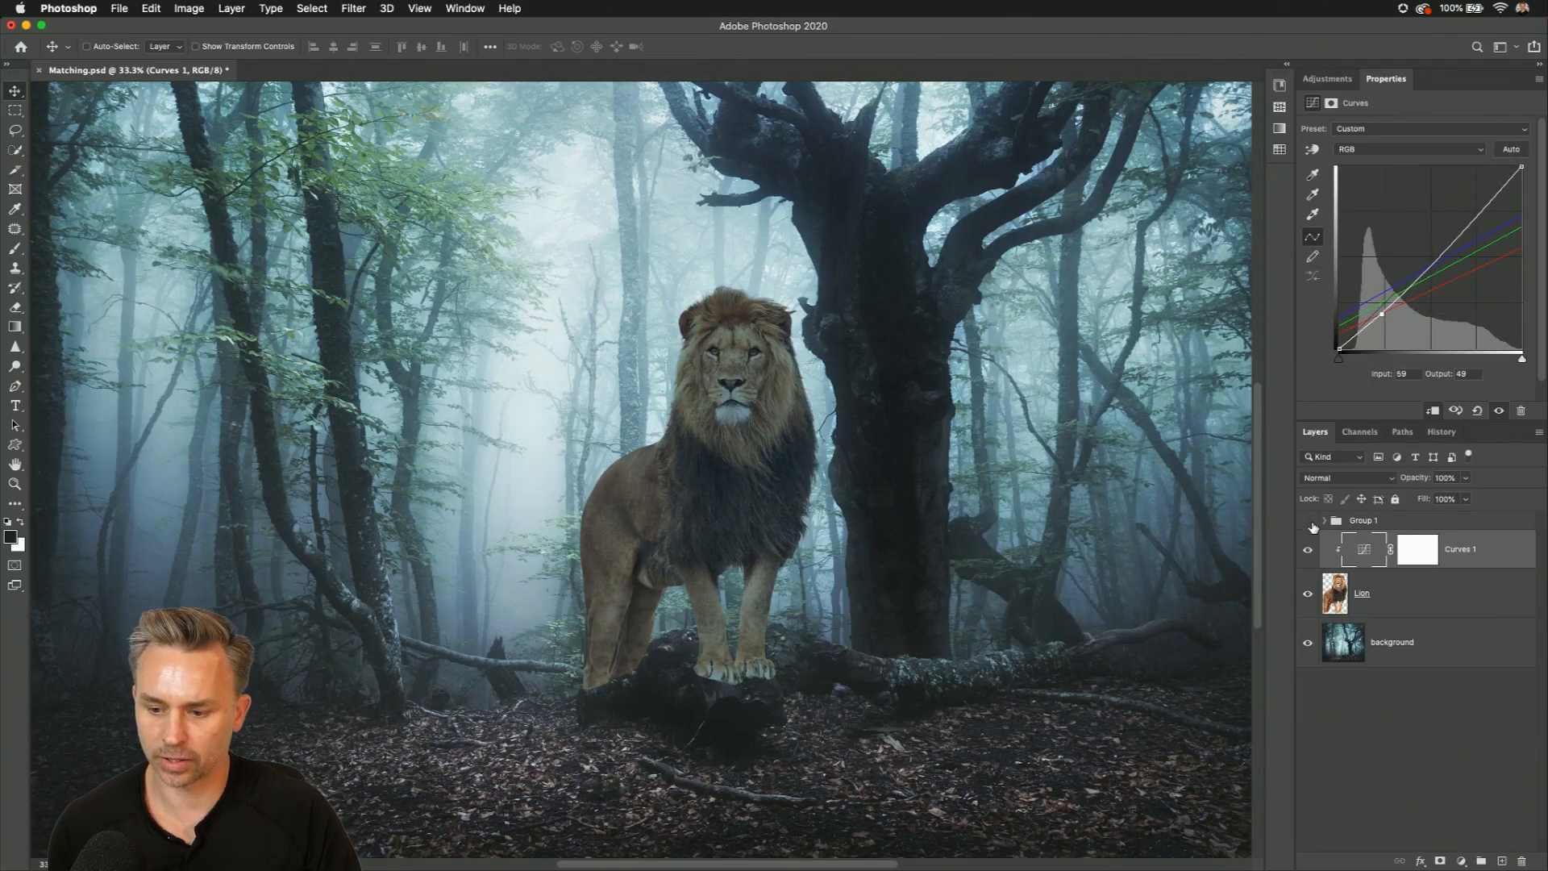